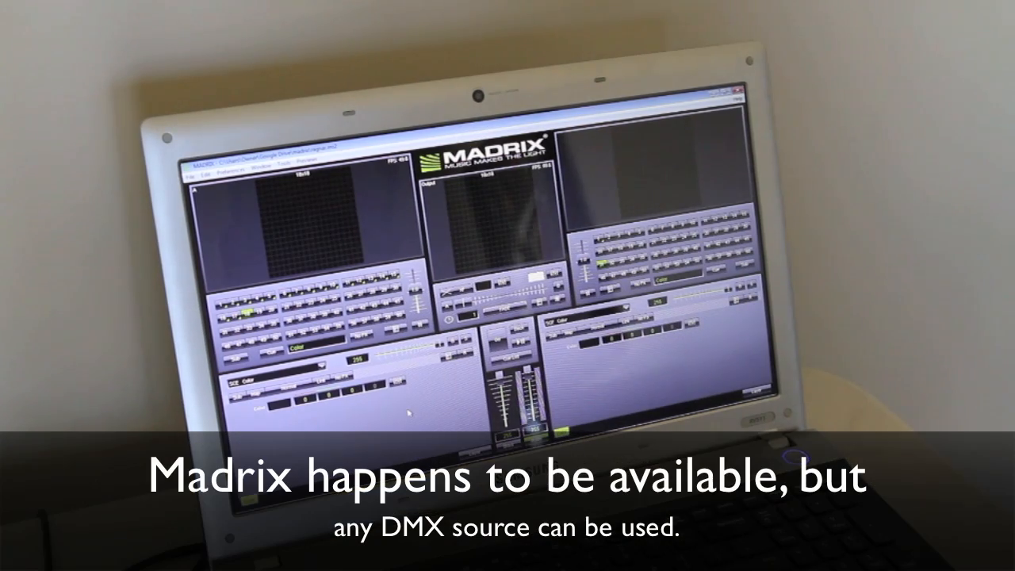
Open a dropdown of program commands from the left end of the MADRIX menu bar.
left_click(226, 173)
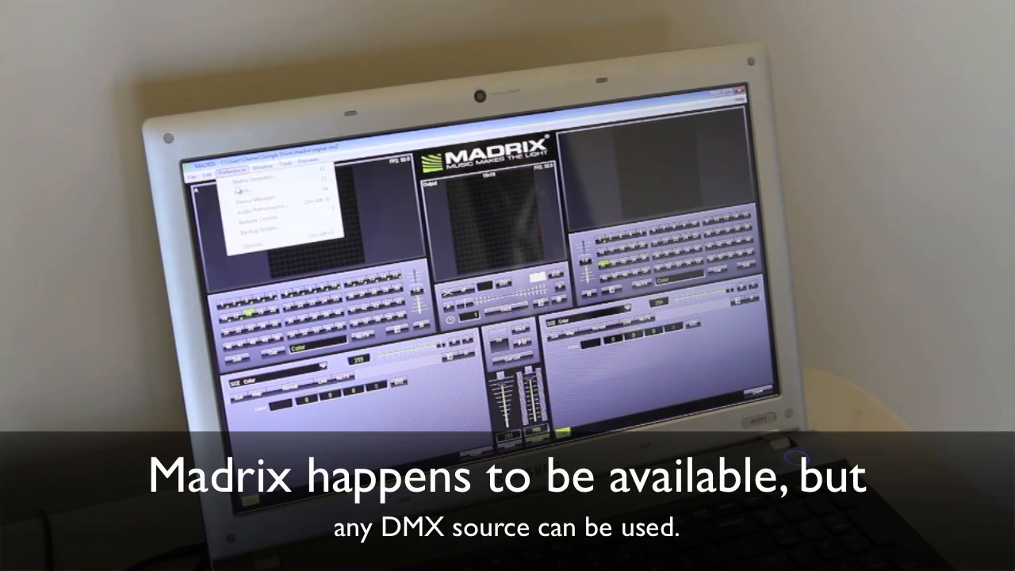